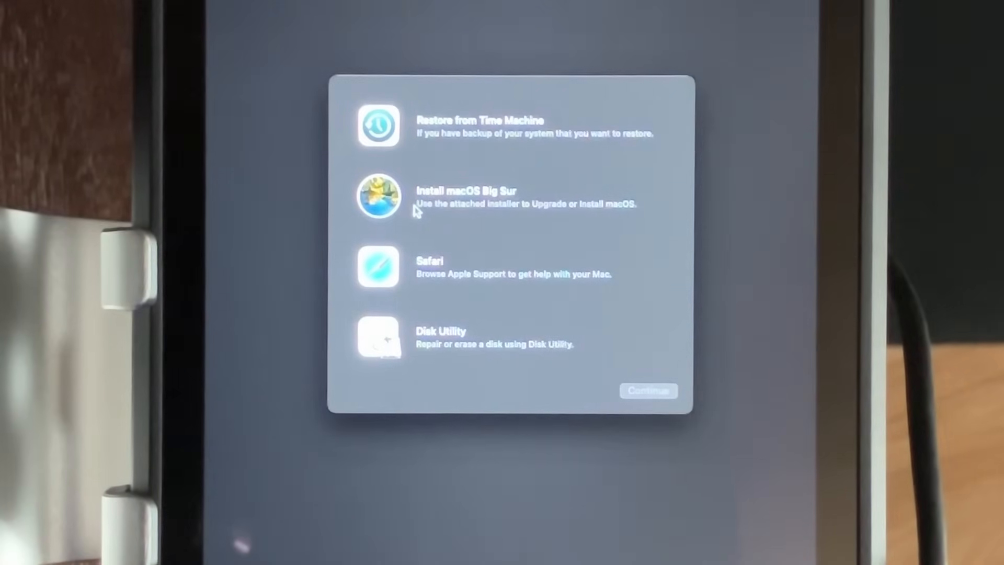
Start the Install macOS Big Sur installer and agree to its software license.
{"action": "left_click", "coordinate": [647, 390]}
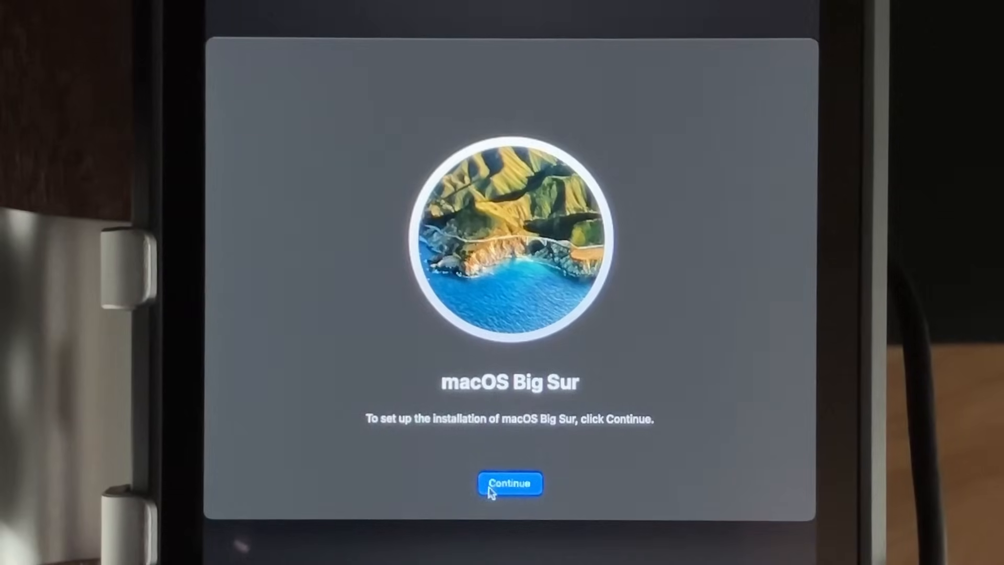
{"action": "left_click", "coordinate": [509, 483]}
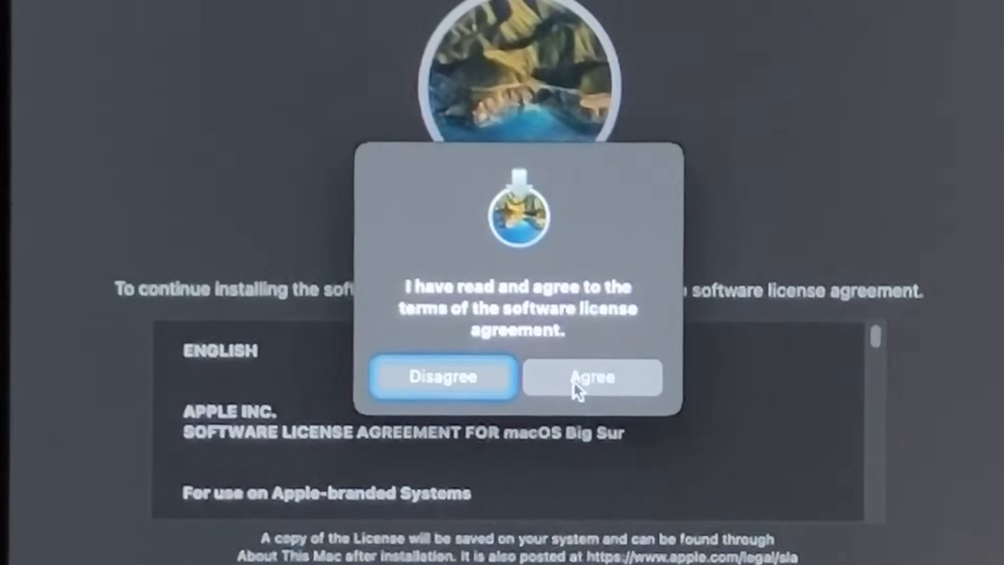
{"action": "left_click", "coordinate": [591, 377]}
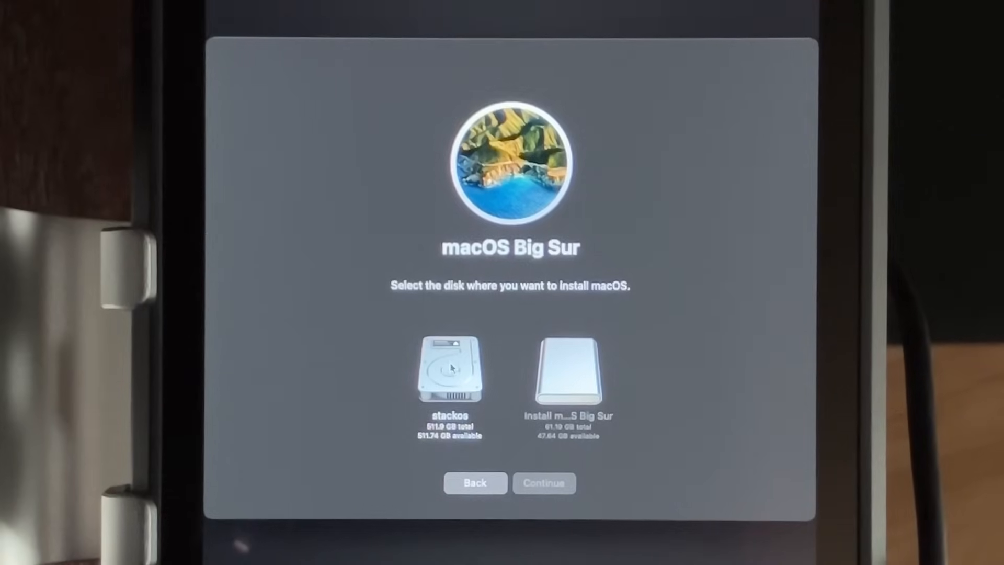
Choose the 'stackos' disk as the target and begin the Big Sur installation.
{"action": "left_click", "coordinate": [449, 371]}
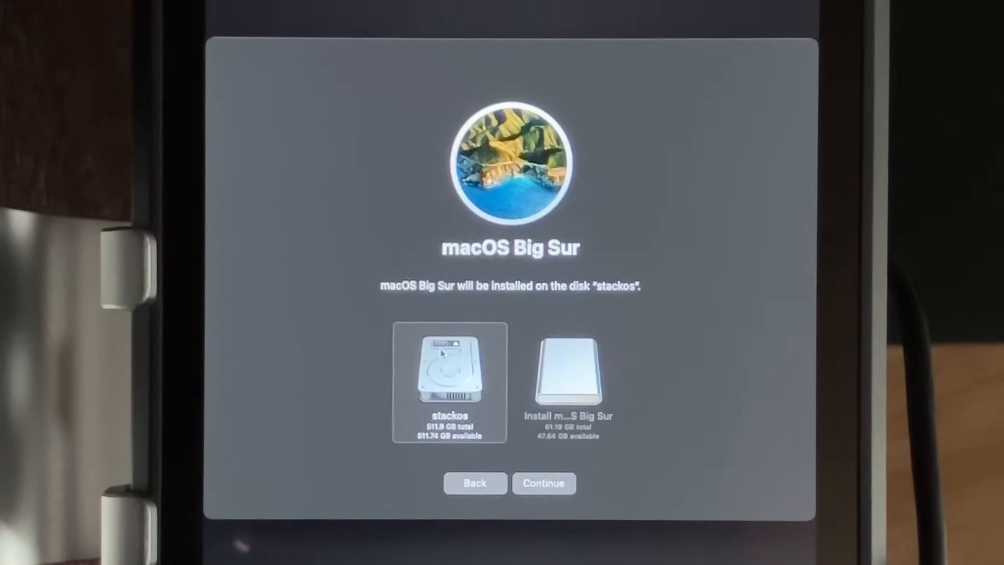
{"action": "left_click", "coordinate": [543, 483]}
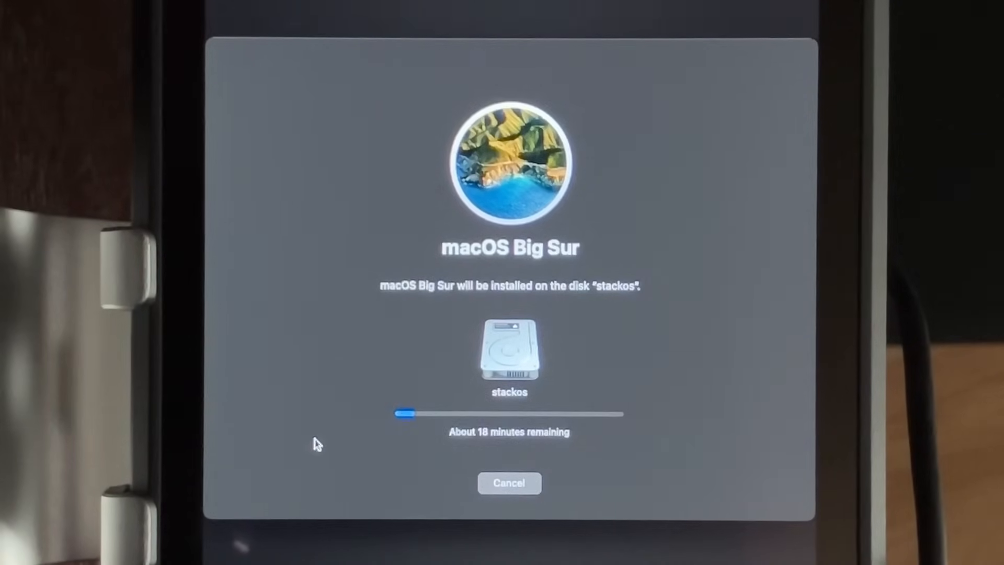